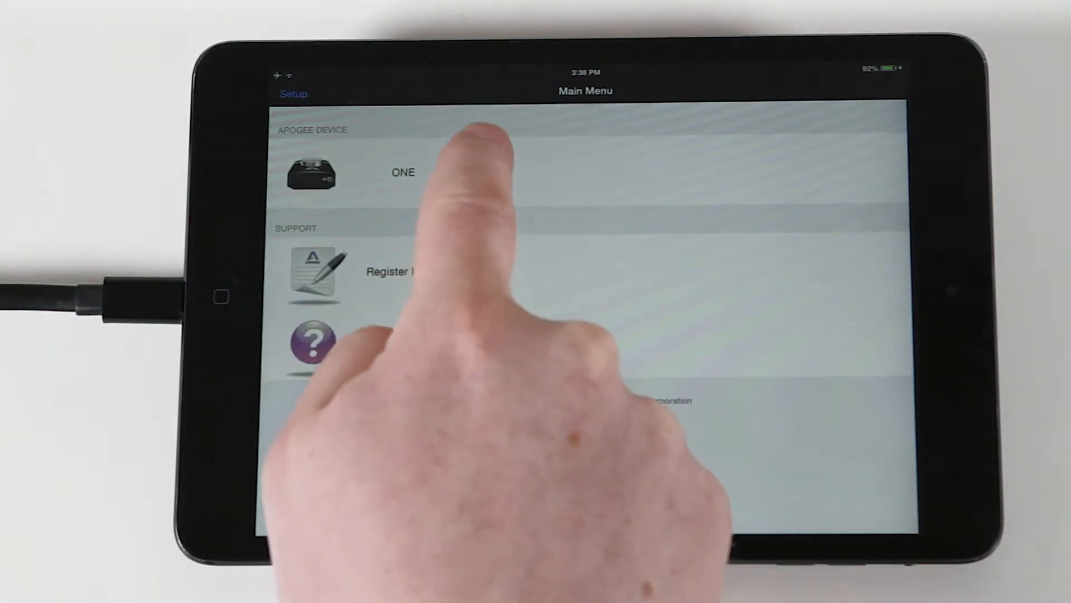
- Select the ONE under Apogee Device to show its input channels
left_click(403, 173)
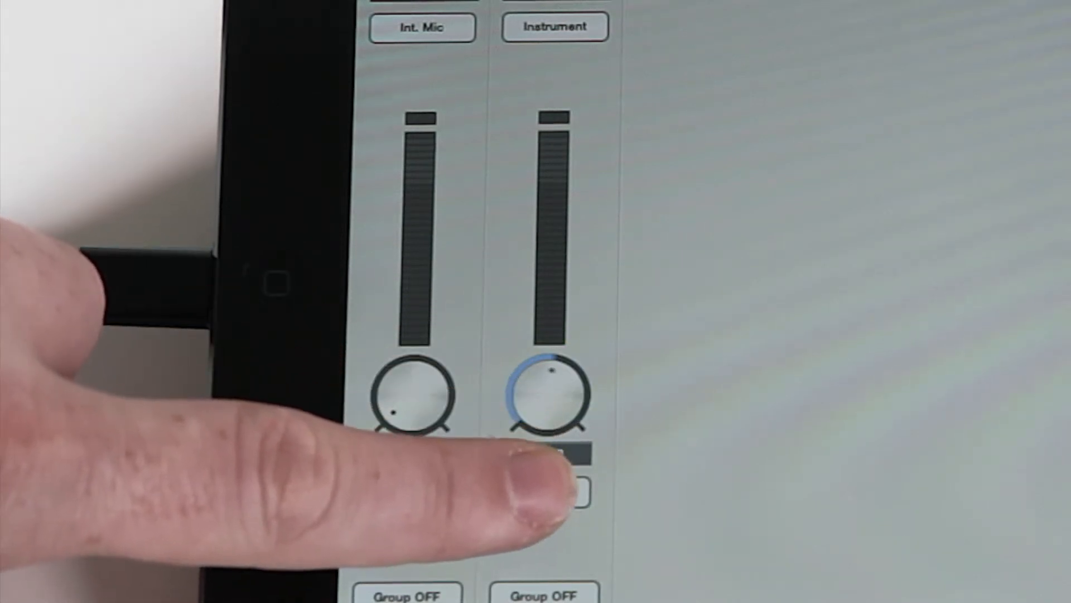
- Adjust the Instrument channel gain until the readout shows 21 dB
left_click(550, 395)
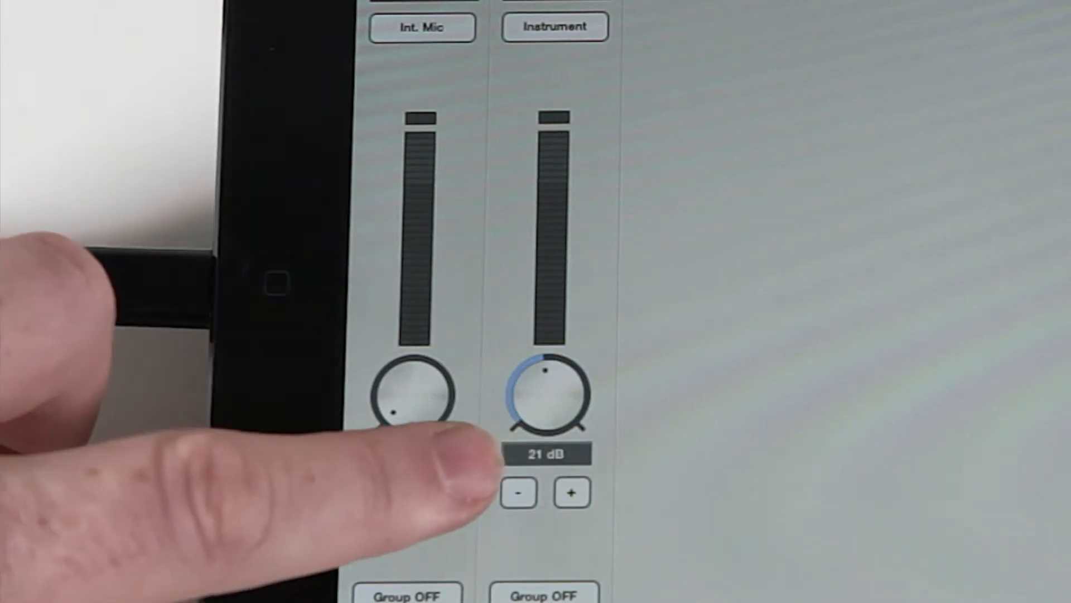